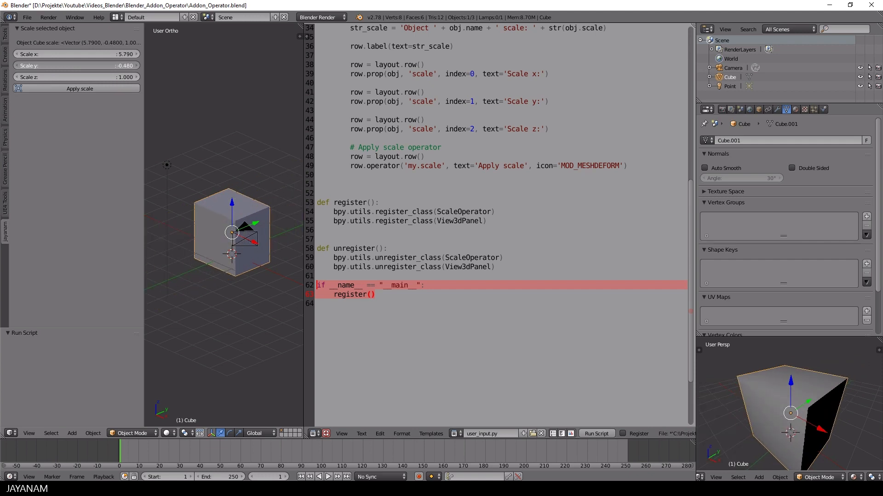
Apply the cube's scale with the add-on panel so x, y and z read 1.000.
click(79, 88)
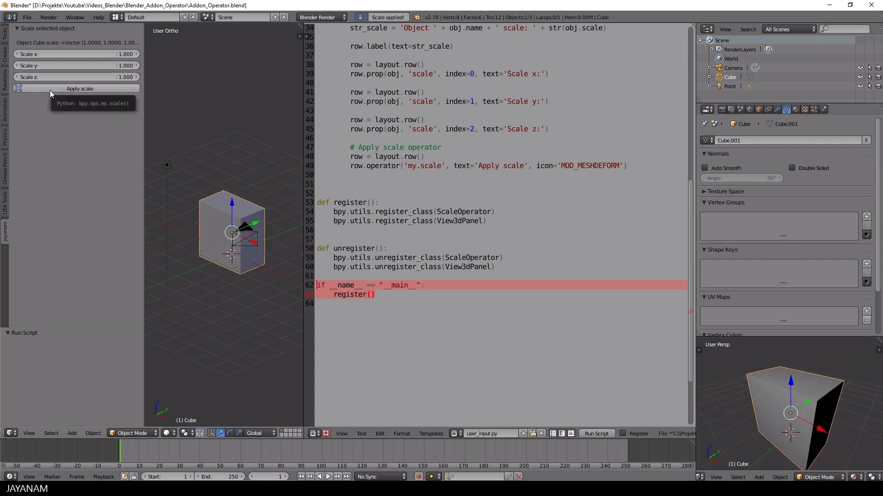
mouse_move(303, 164)
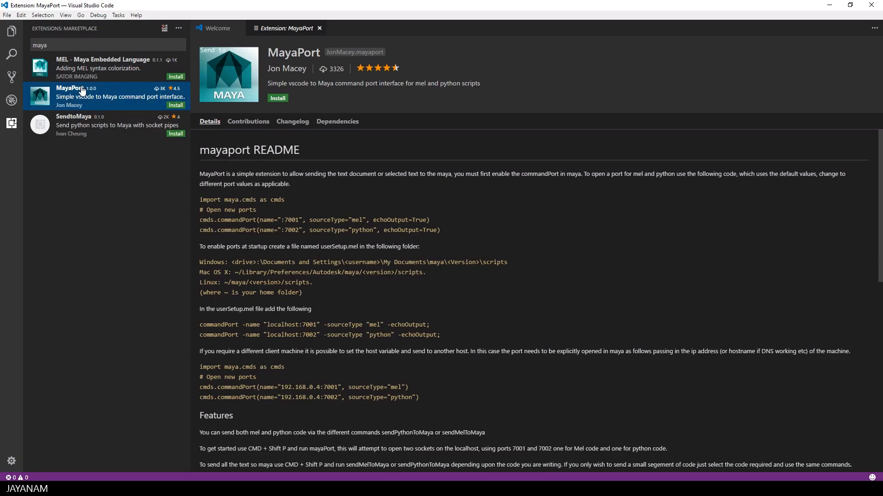
Open the MEL - Maya Embedded Language extension details, then enter the search term 'pygame'.
click(104, 68)
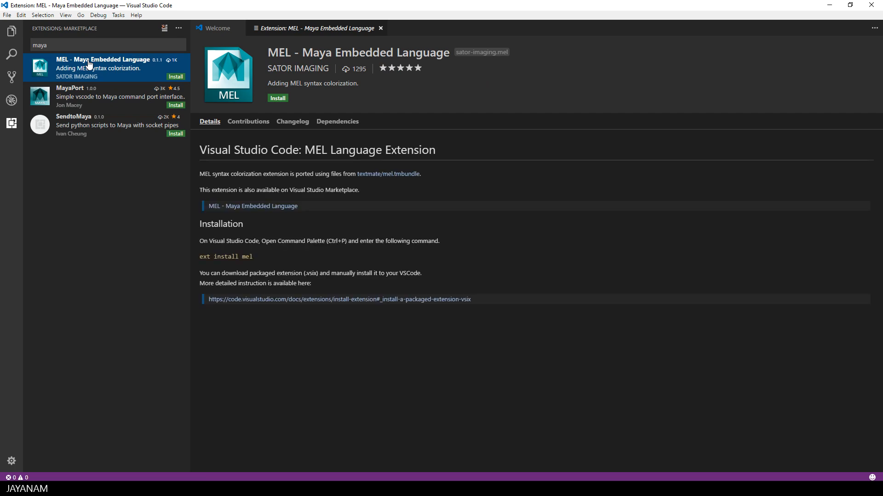
text(pygame)
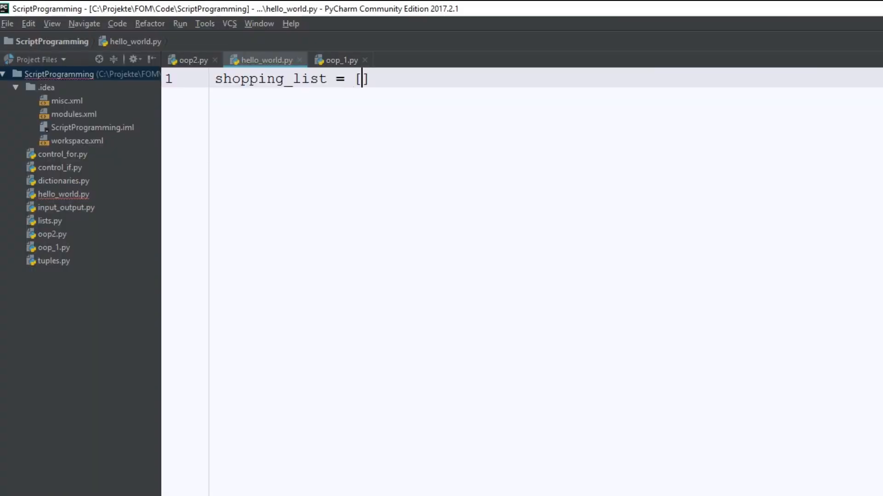
Fill shopping_list with "Bread", "BUtter" and "Eggs".
text("Bread")
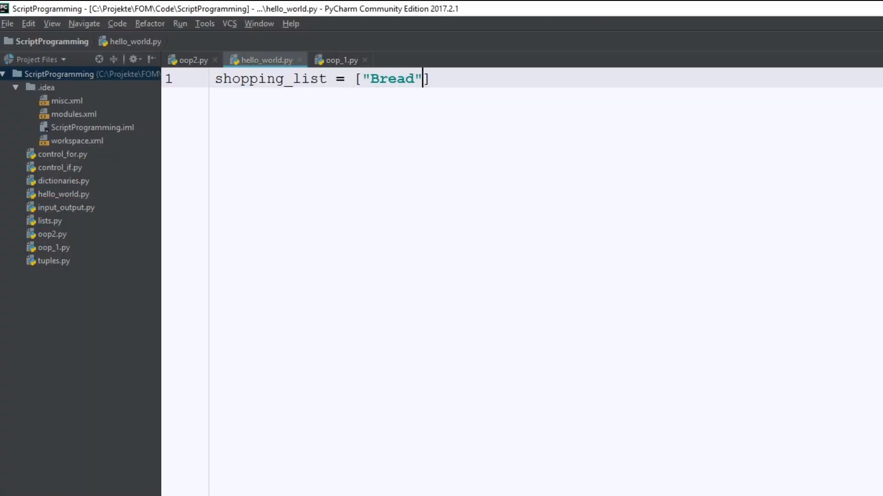
text(, "BUtter")
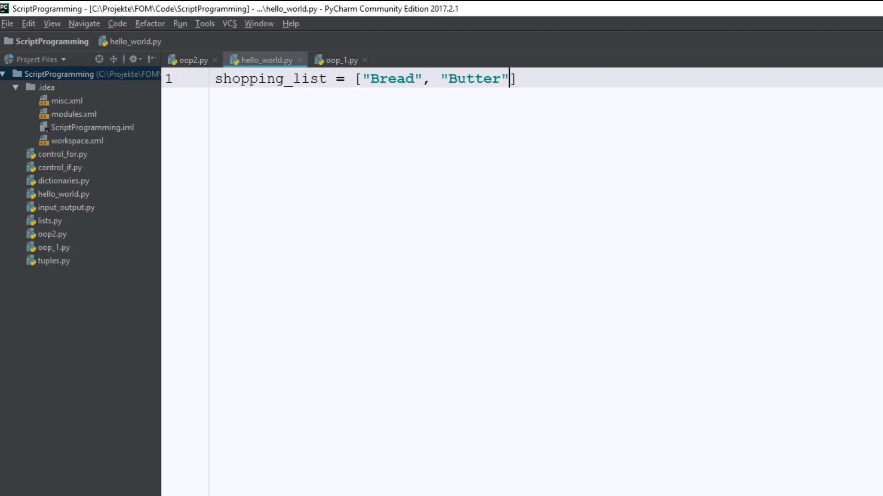
text(, "Eggs")
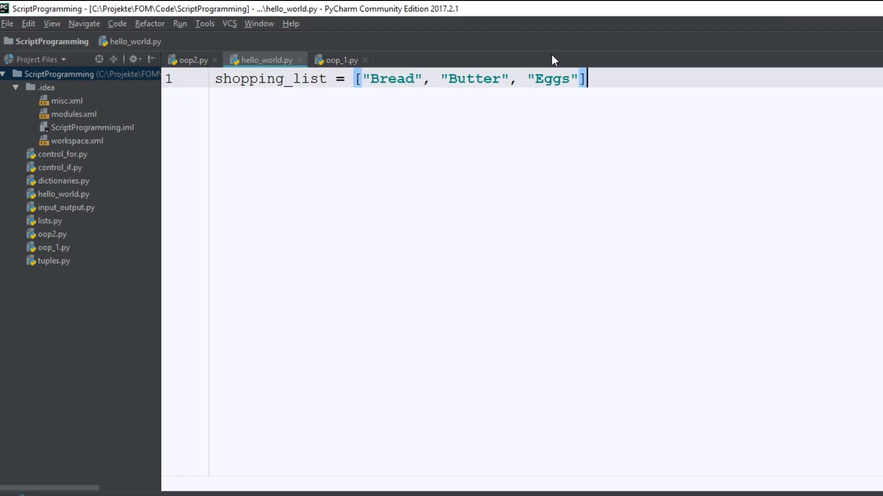
Add an if check for "Bread" in shopping_list that prints a found-it message.
text(if ()
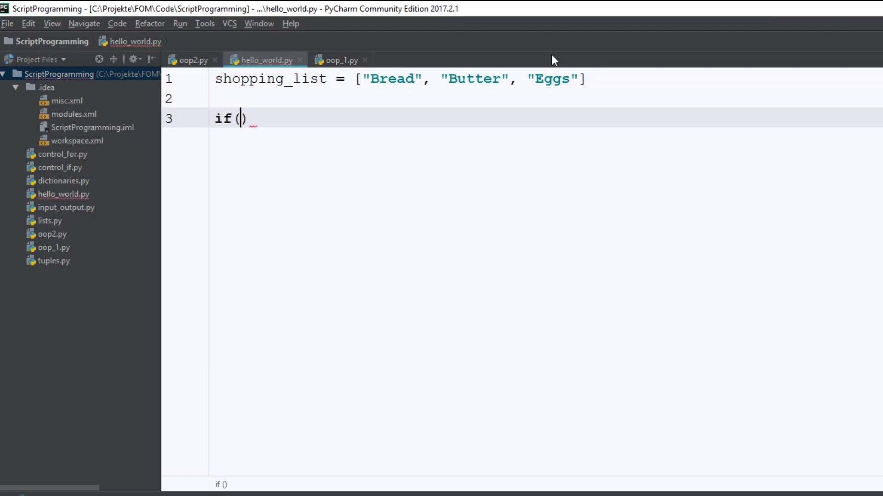
text("Bread")
text(print("Found )
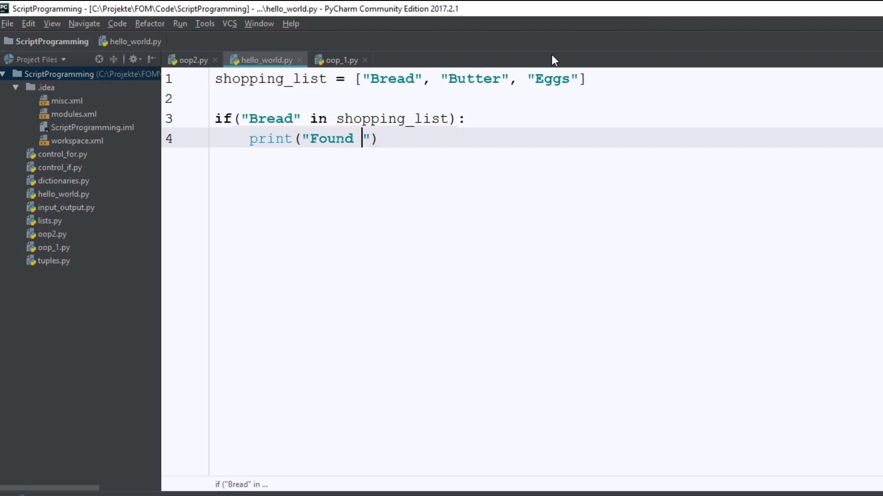
text(it!)
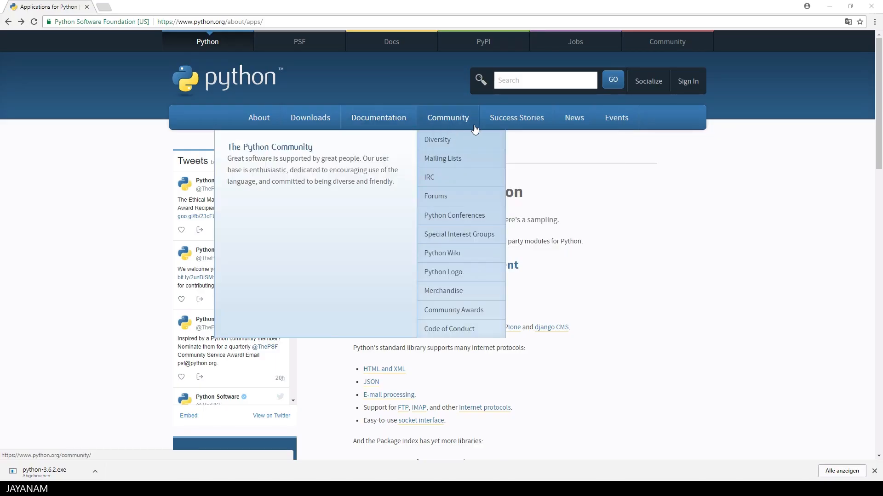
mouse_move(472, 129)
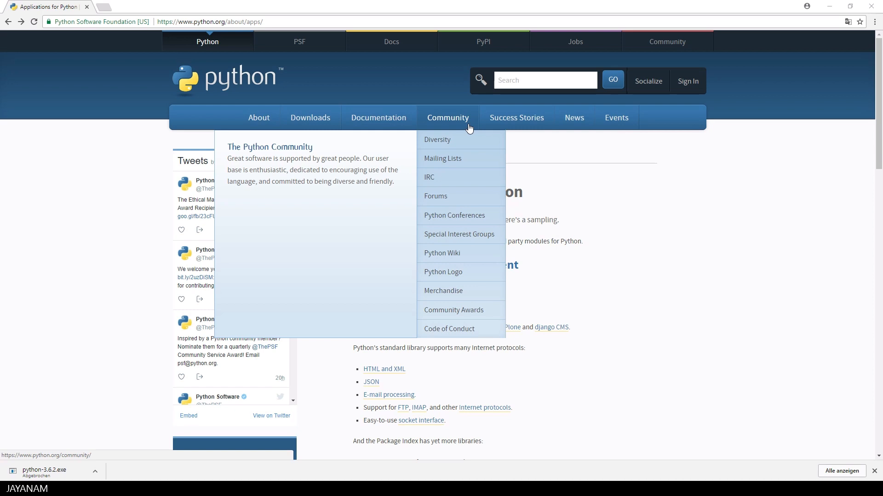
mouse_move(378, 118)
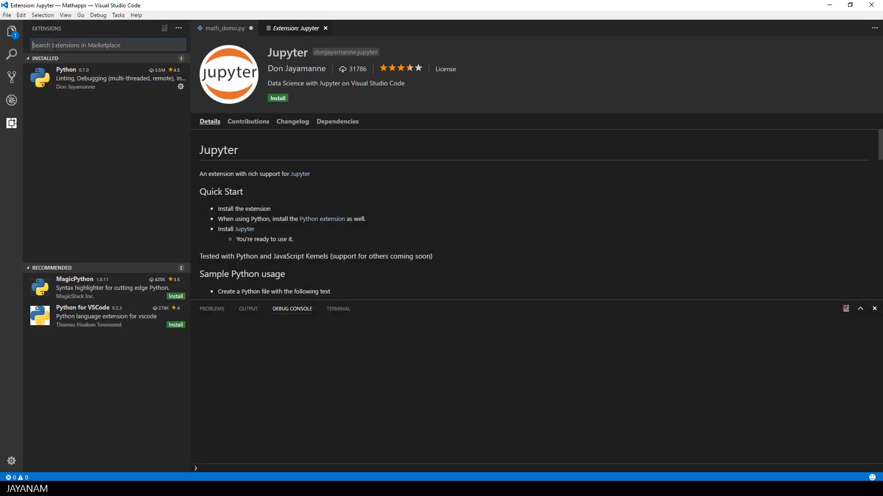
Search 'jup' to install Jupyter, then enter pip install matplotlib in the terminal.
text(jup)
text(pip install)
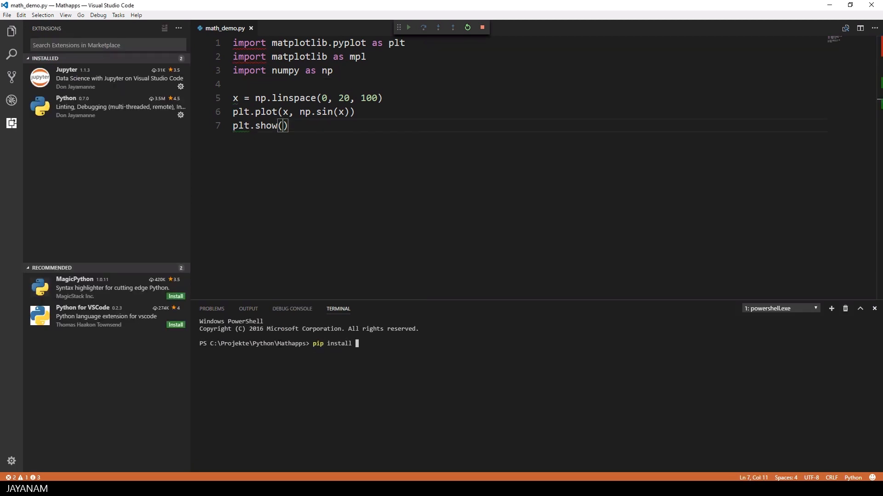
text(matplotlib)
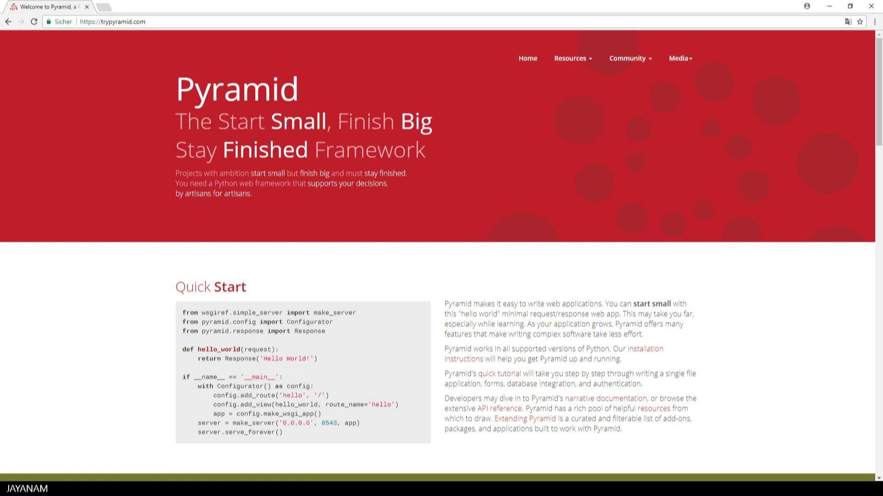
Enter flask.pocoo.org in the address bar after viewing the Pyramid homepage.
text(flask.pocoo.org)
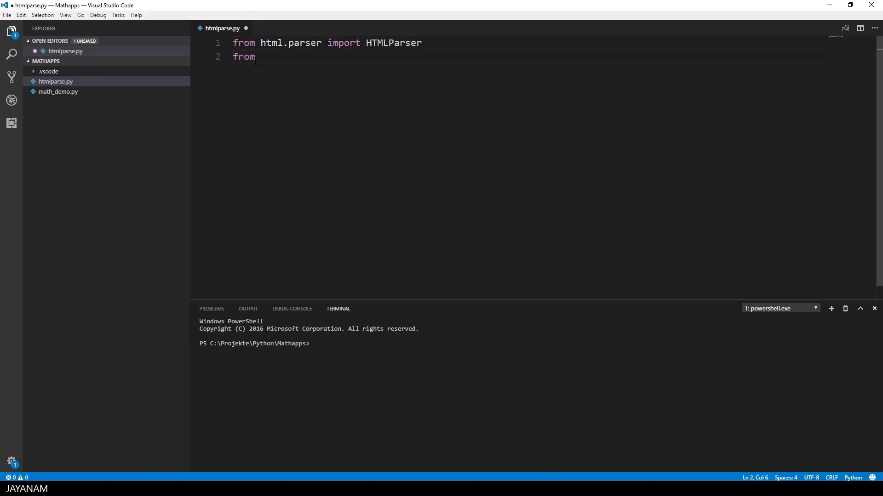
Add imports for parse from urllib and urlopen from urllib.request in htmlparse.py.
text(urllib import parse)
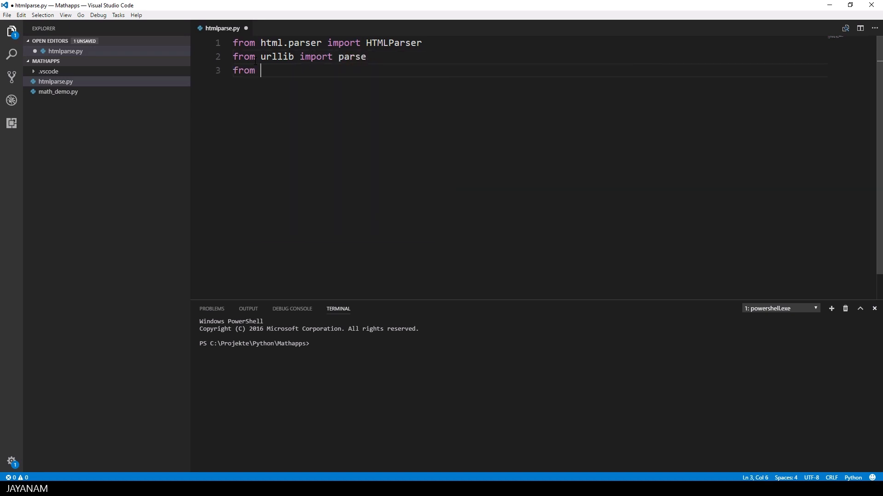
text(urllib.request import urlopen)
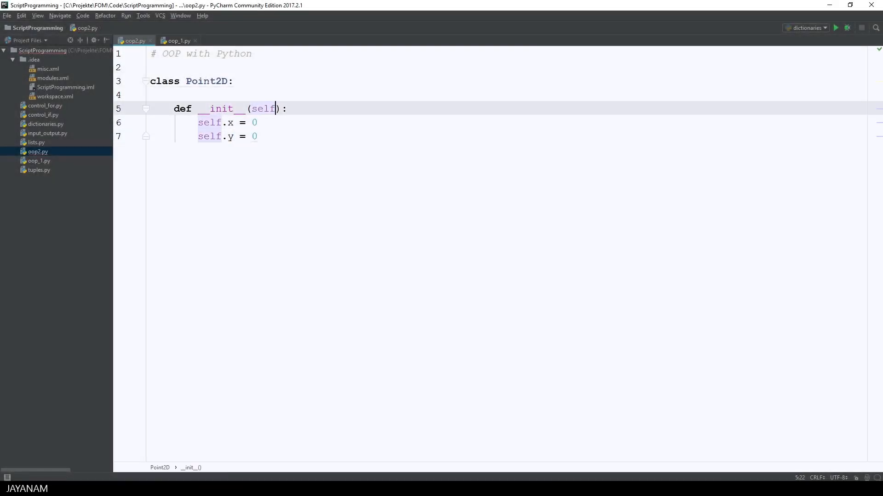
Give Point2D's __init__ x, y parameters and add a __del__ printing "Destructor called".
text(, x, y)
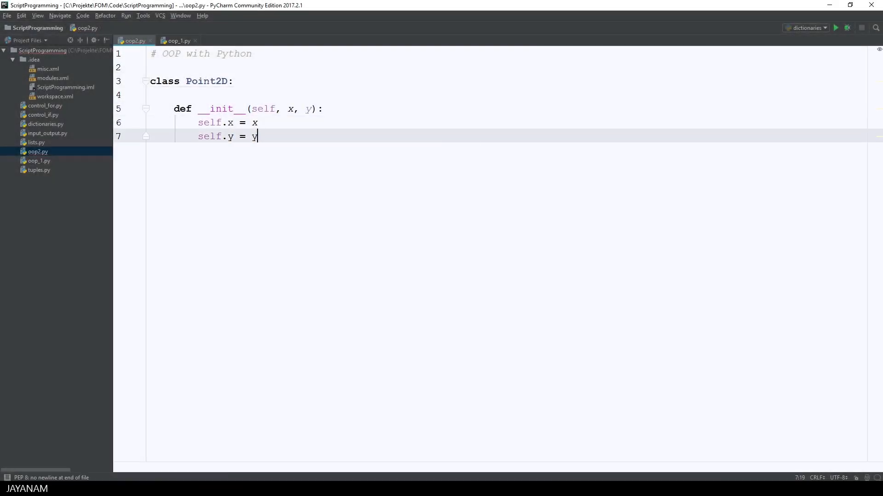
key(enter)
text(print()
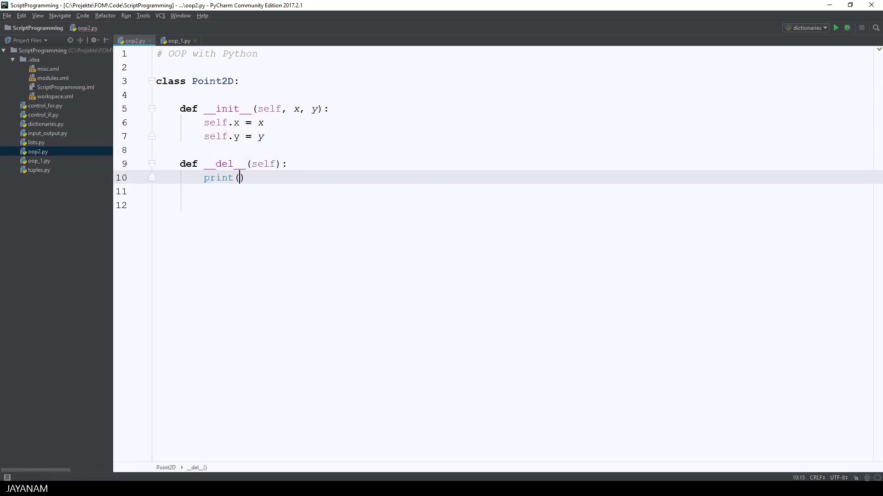
text("Destructor called")
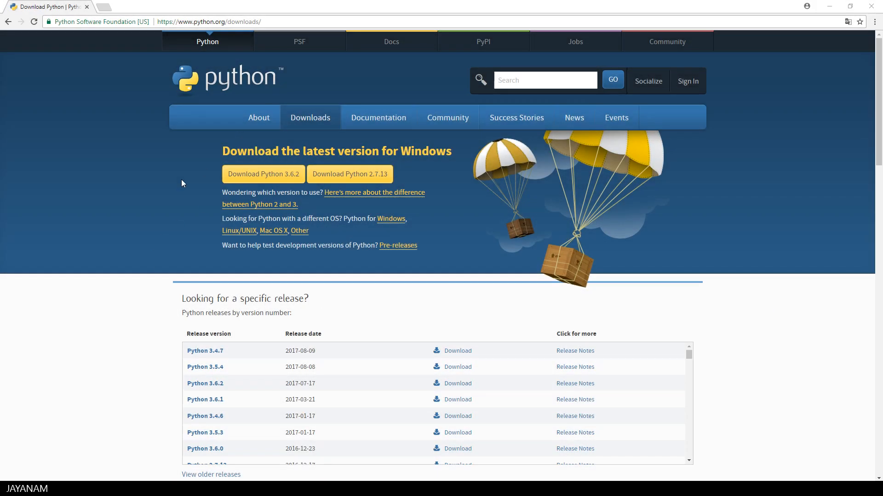
mouse_move(263, 174)
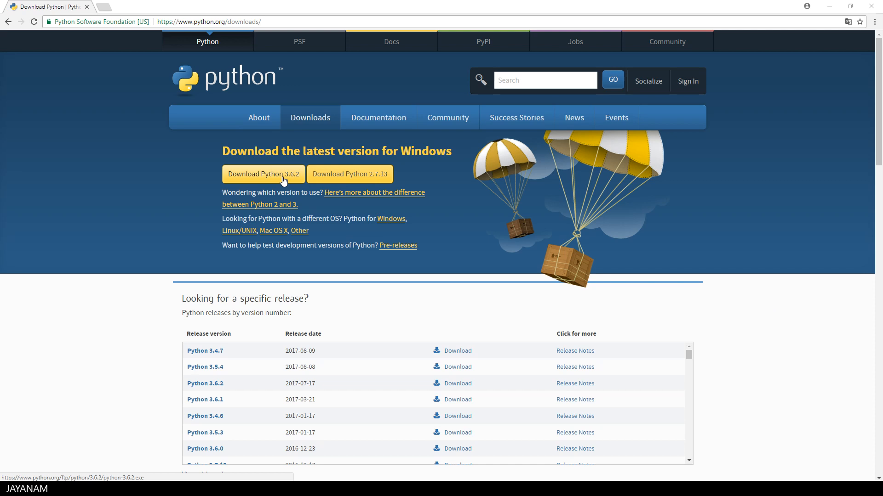
mouse_move(264, 180)
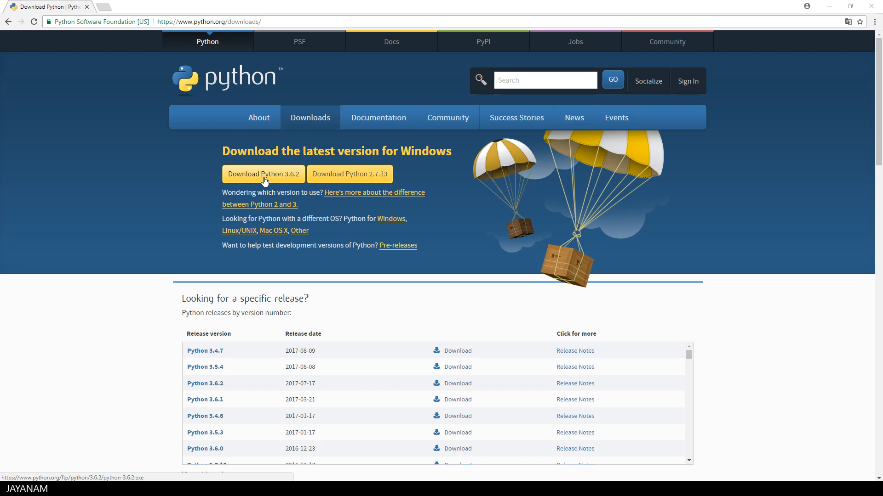
Start downloading the Python 3.6.2 Windows installer from python.org/downloads.
click(263, 174)
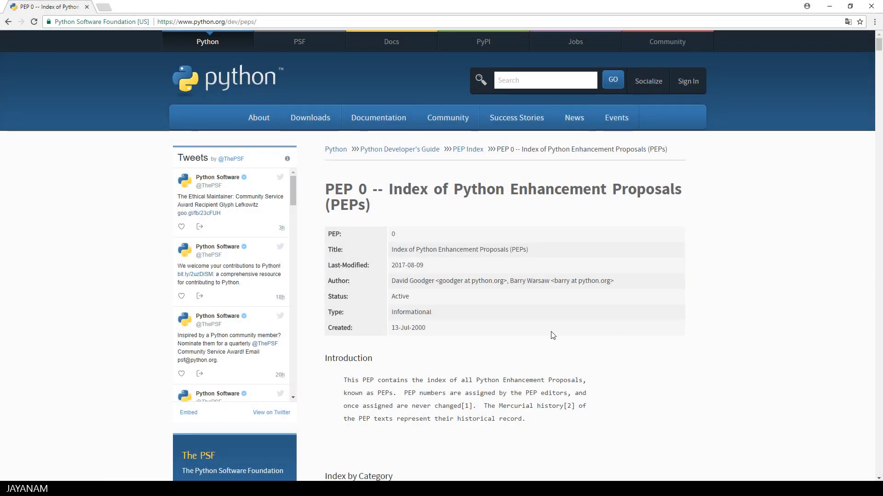
Scroll PEP 0 to Index by Category and open PEP 5, Guidelines for Language Evolution.
scroll(down, 3)
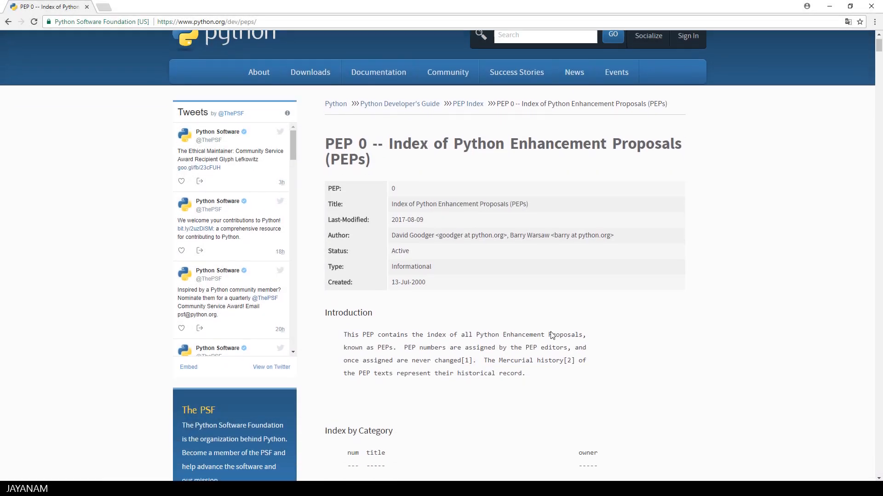
scroll(down, 3)
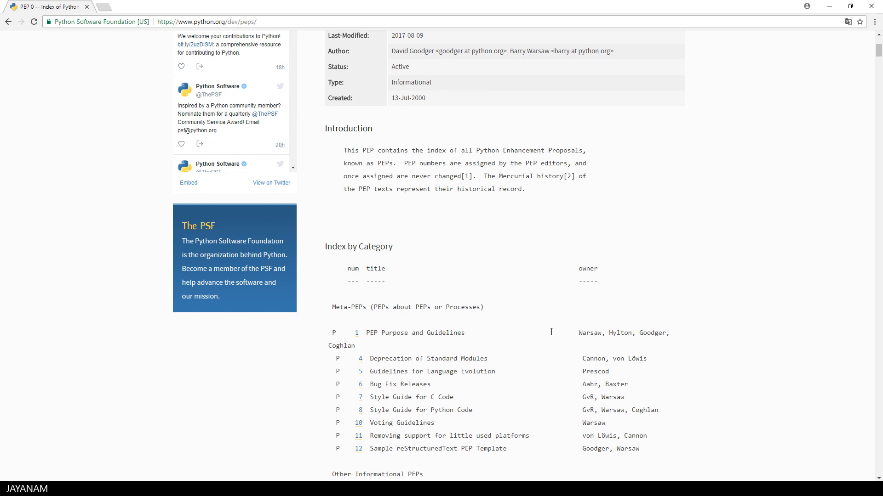
scroll(down, 3)
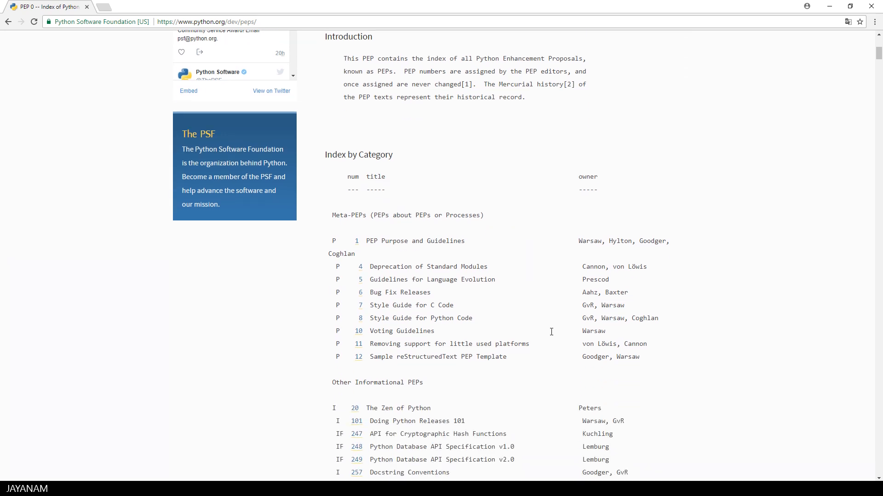
click(359, 280)
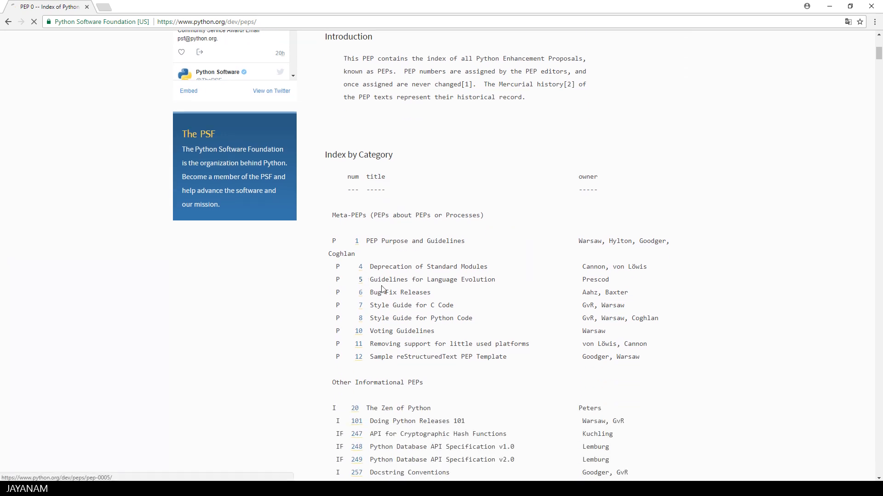
click(359, 279)
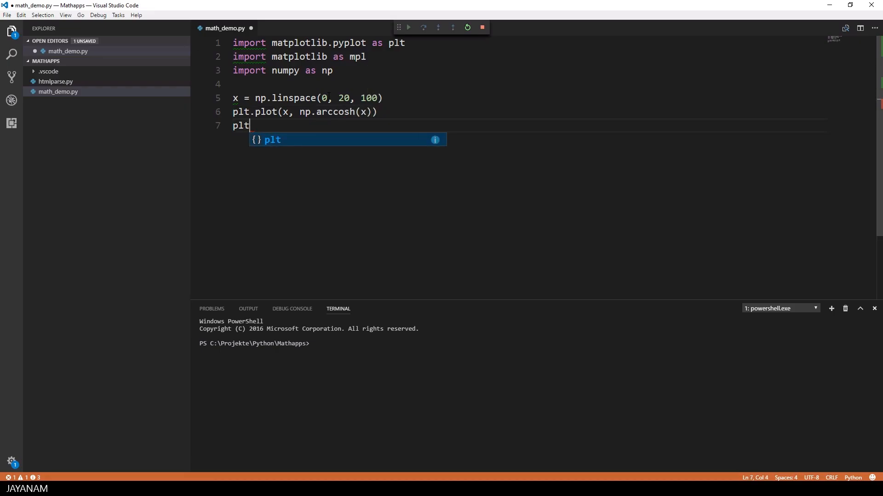
End math_demo.py with plt.show() and run it to display the arccosh curve.
text(.show())
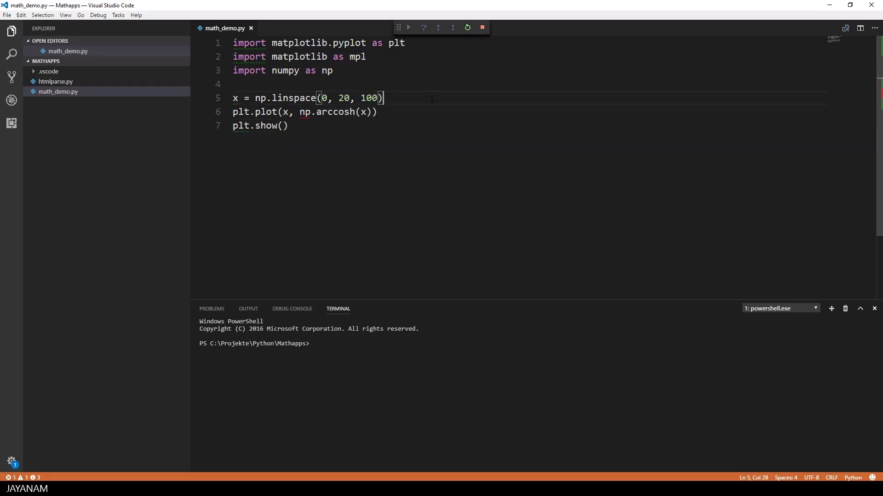
click(406, 27)
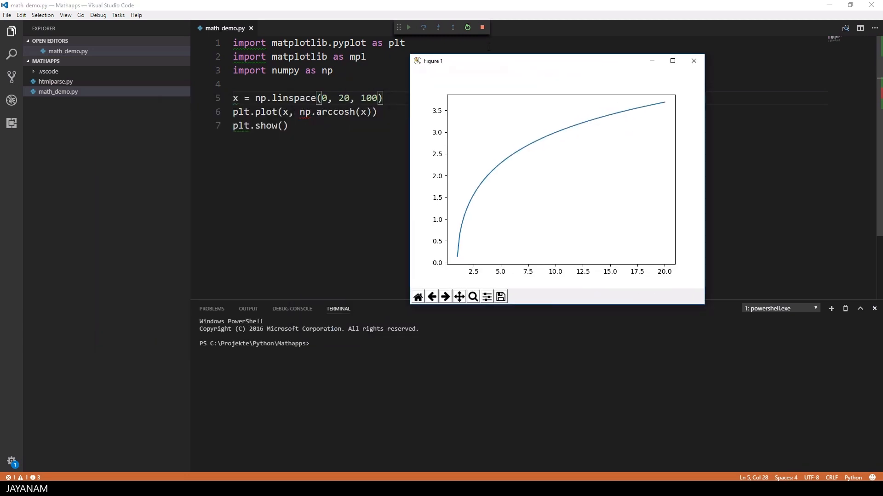